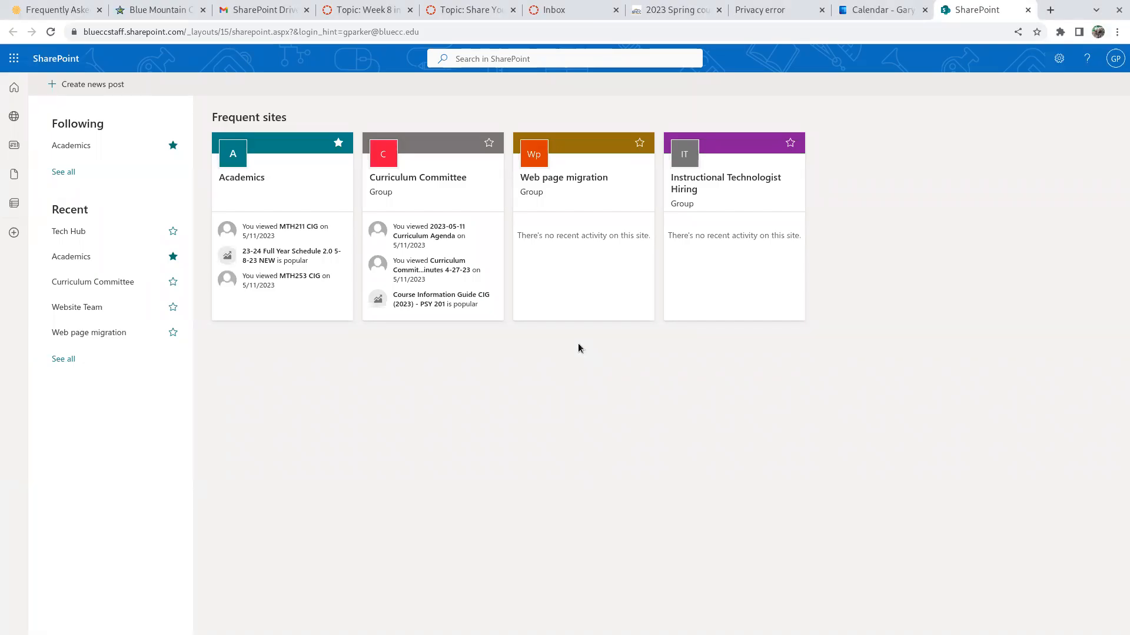
{"action": "mouse_move", "coordinate": [353, 384]}
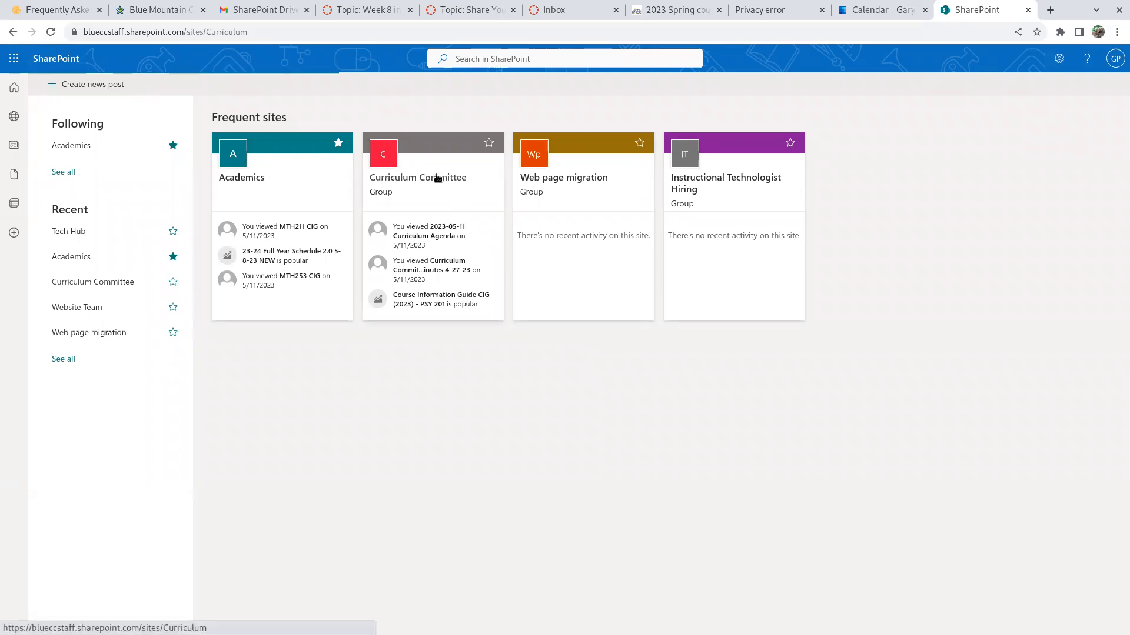
Open the Curriculum Committee team site from the frequent sites list.
{"action": "left_click", "coordinate": [416, 177]}
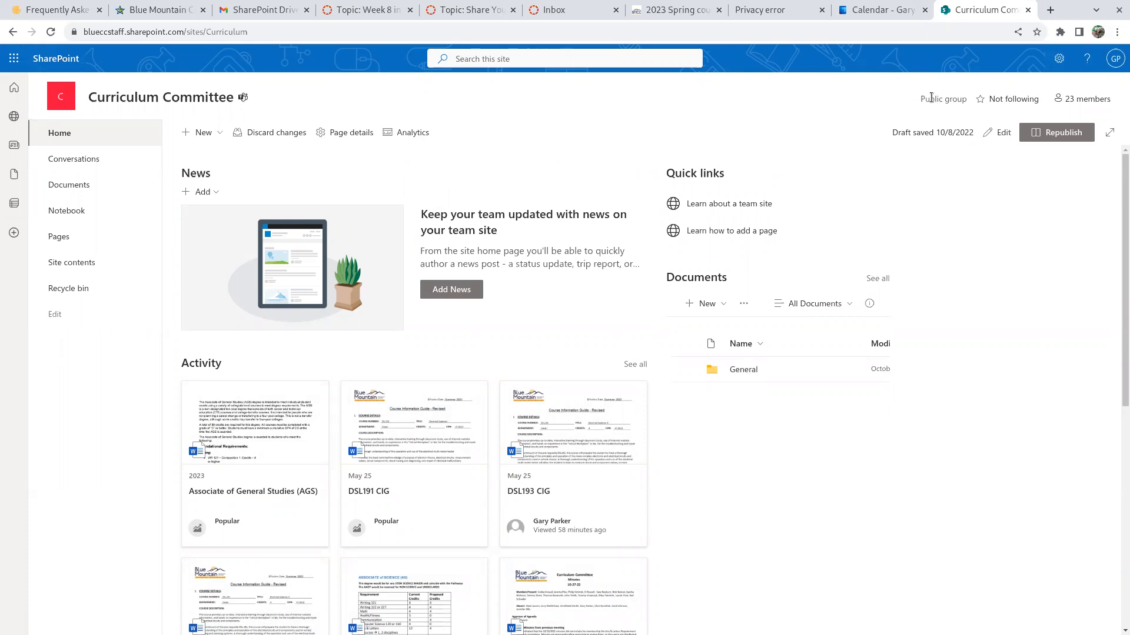
{"action": "mouse_move", "coordinate": [946, 98]}
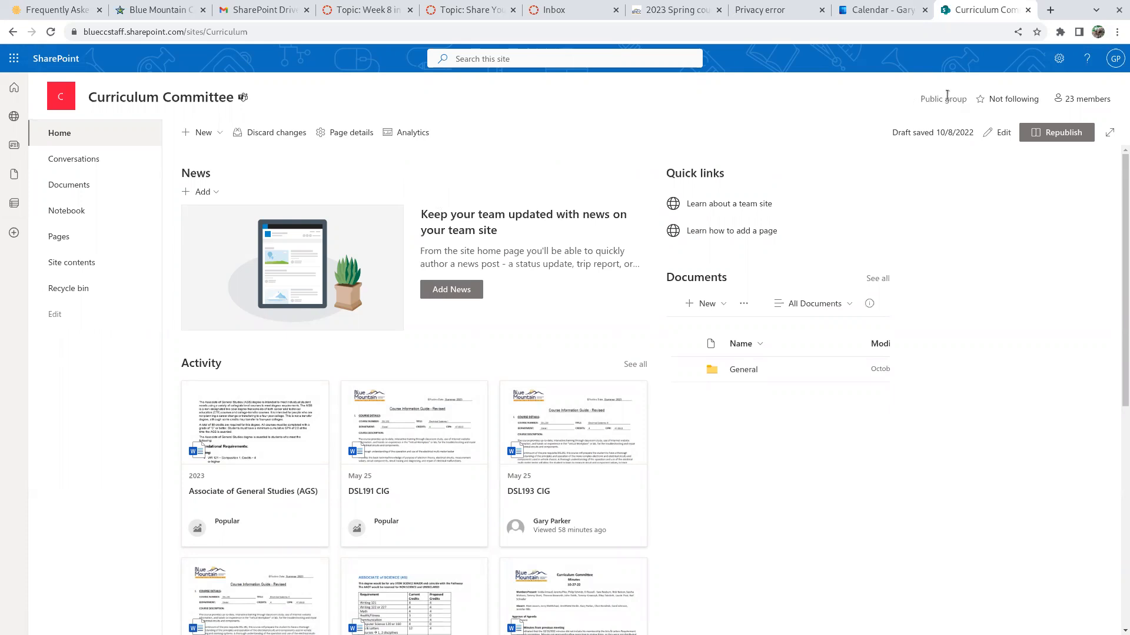
Go to the Documents library and begin sharing the General folder.
{"action": "left_click", "coordinate": [69, 185]}
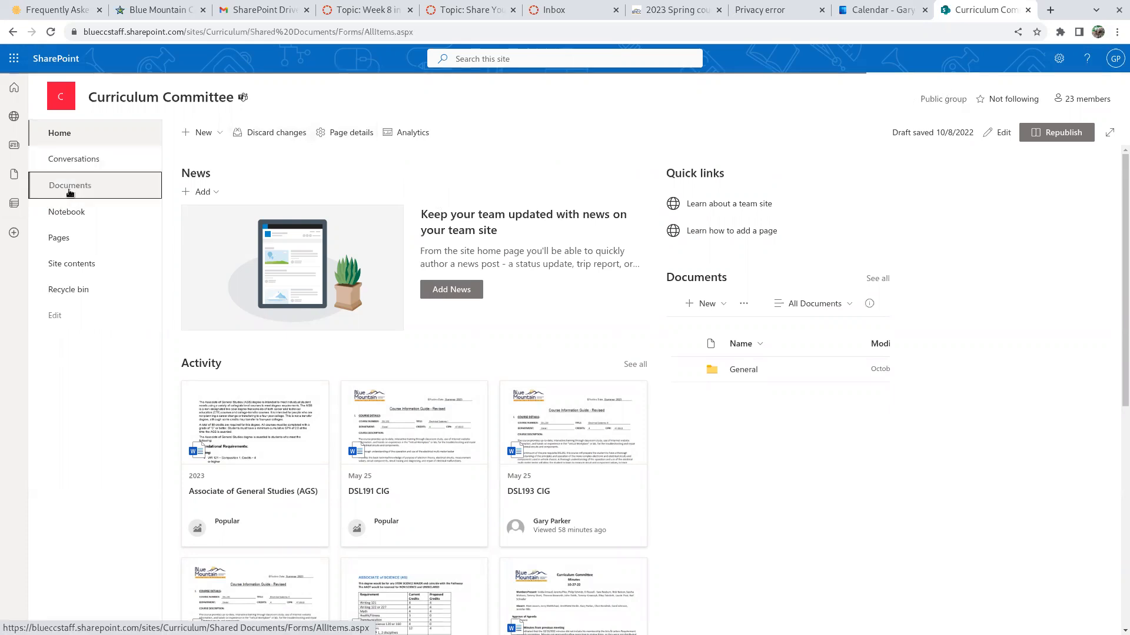
{"action": "left_click", "coordinate": [70, 185]}
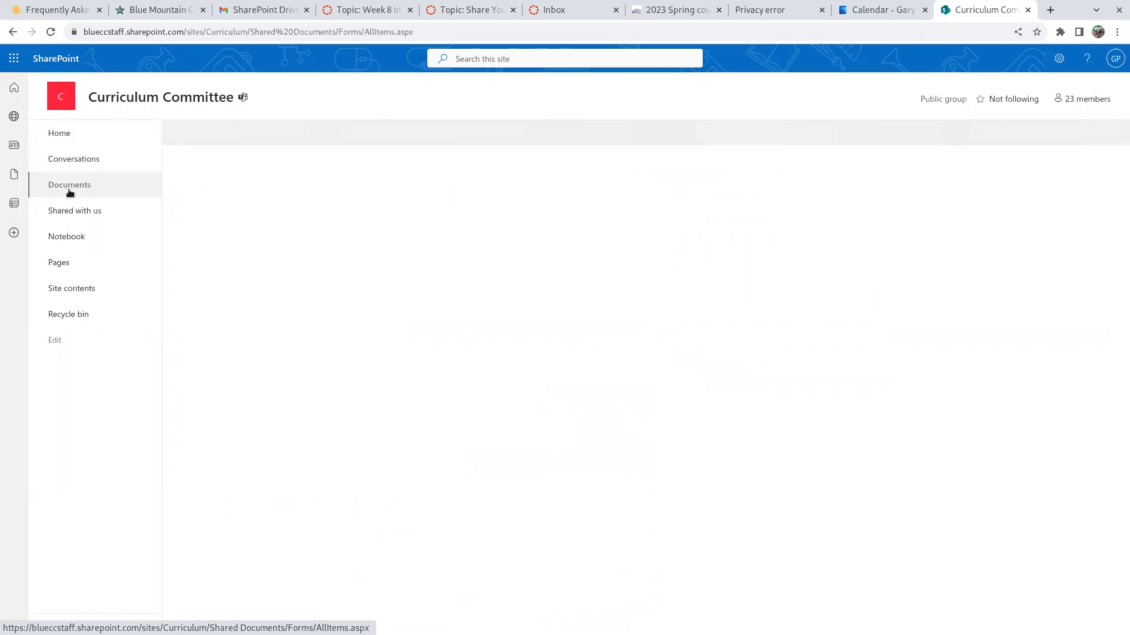
{"action": "left_click", "coordinate": [69, 185]}
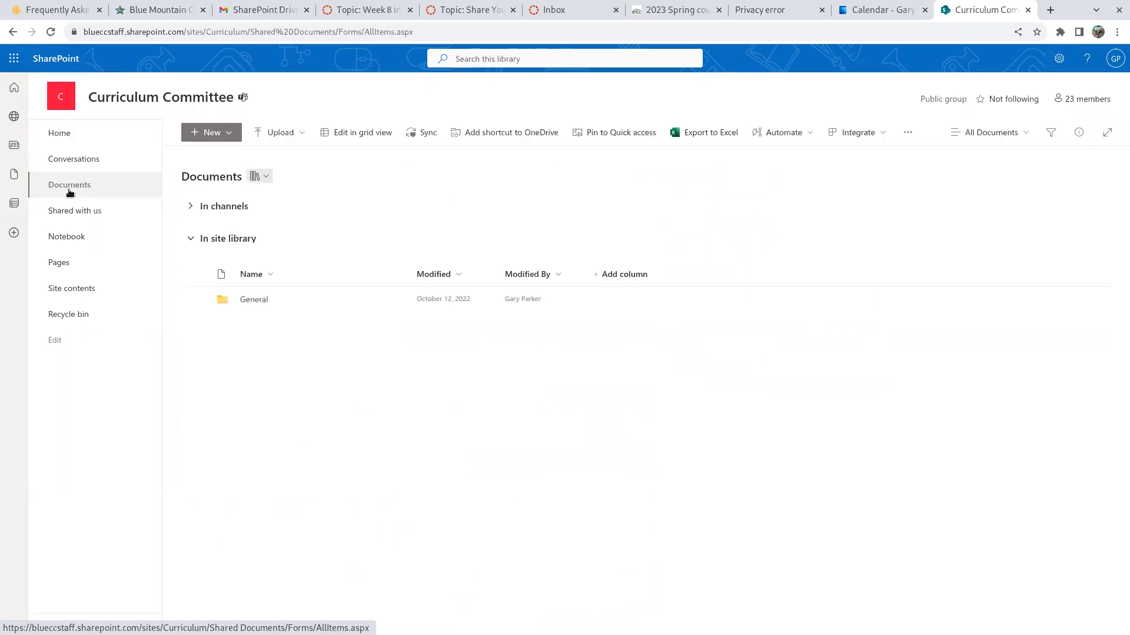
{"action": "mouse_move", "coordinate": [282, 297]}
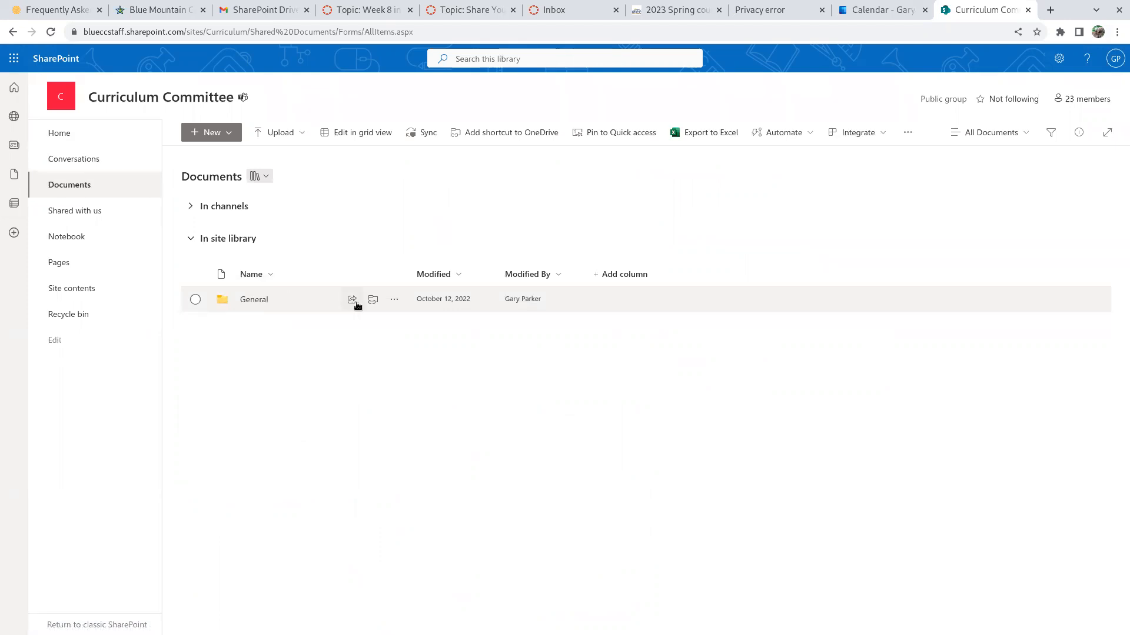
{"action": "left_click", "coordinate": [254, 298]}
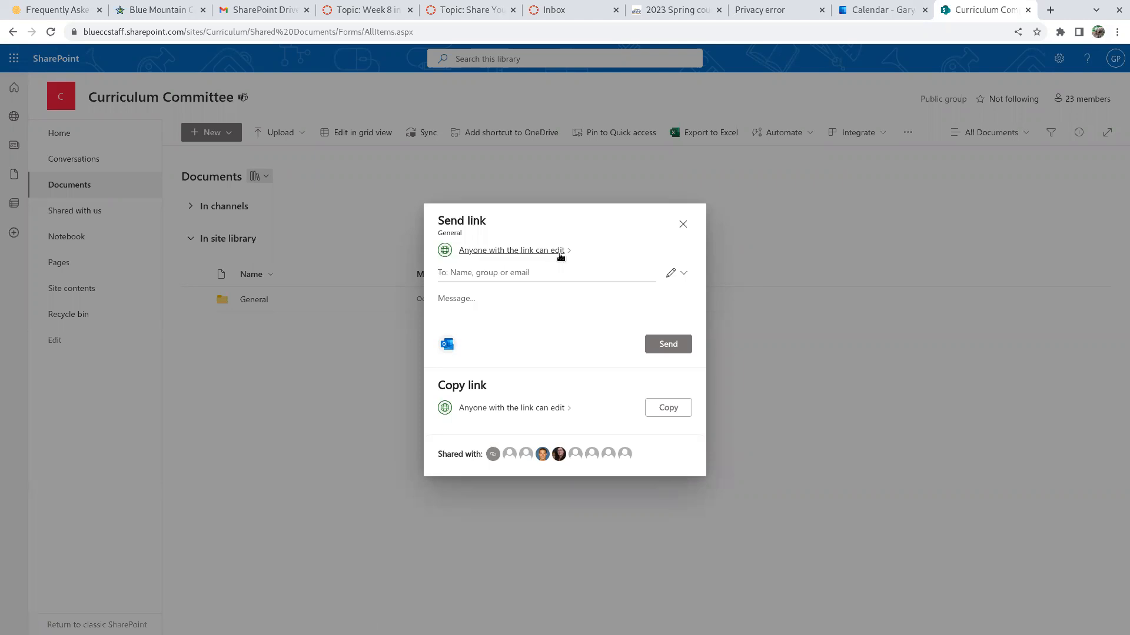
Set the General folder link to 'Anyone' with Can view permission and apply it.
{"action": "left_click", "coordinate": [511, 250]}
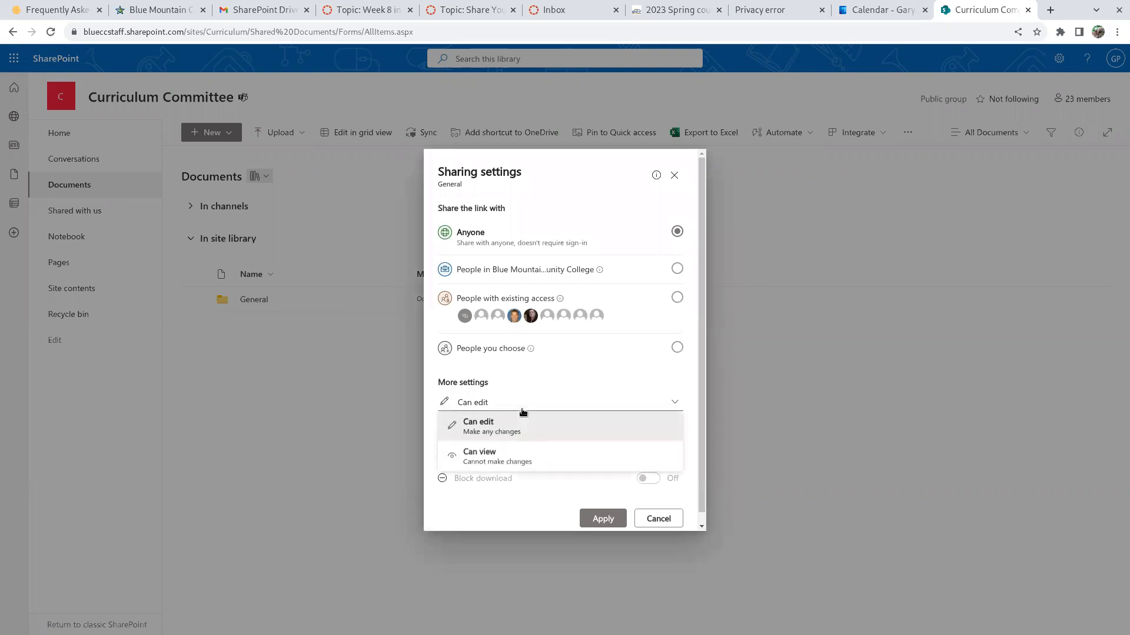
{"action": "left_click", "coordinate": [479, 456]}
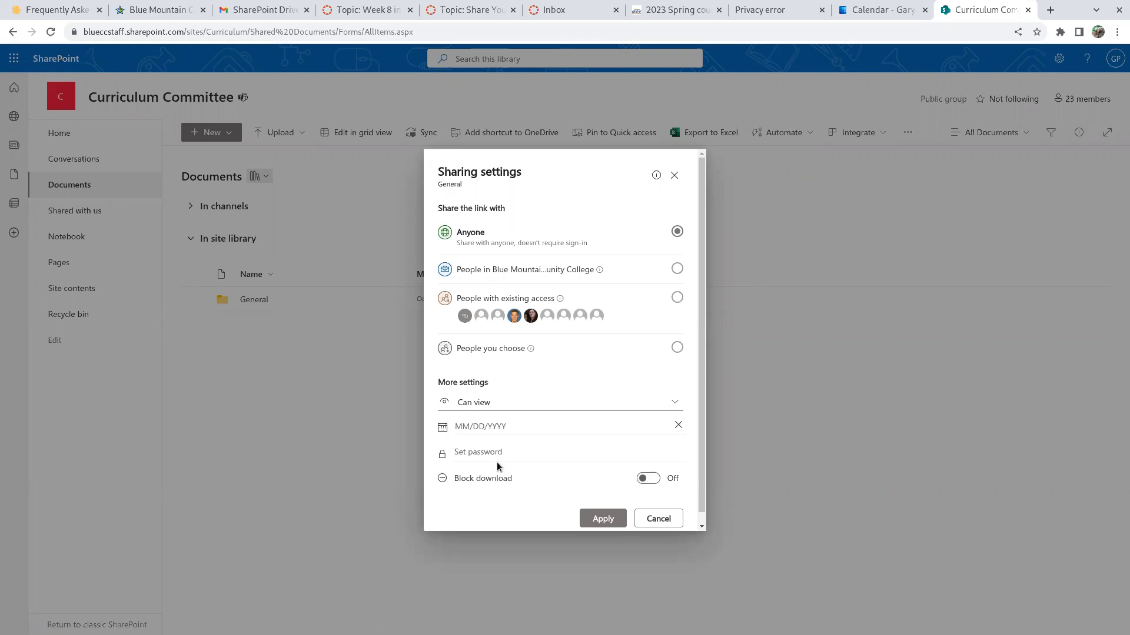
{"action": "mouse_move", "coordinate": [602, 518]}
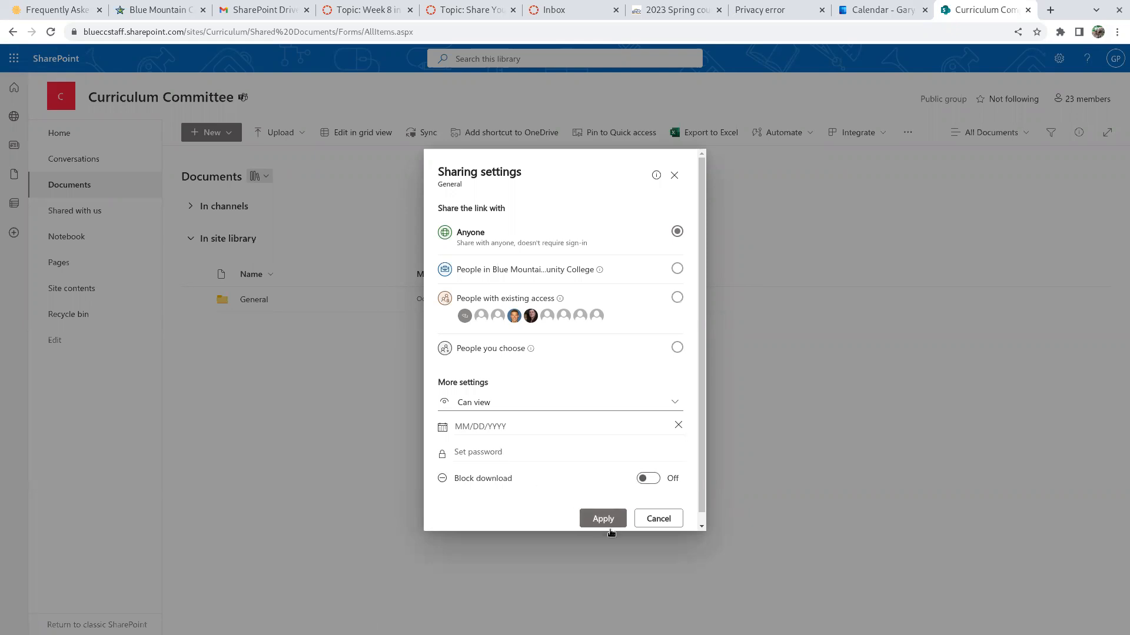
{"action": "left_click", "coordinate": [602, 518]}
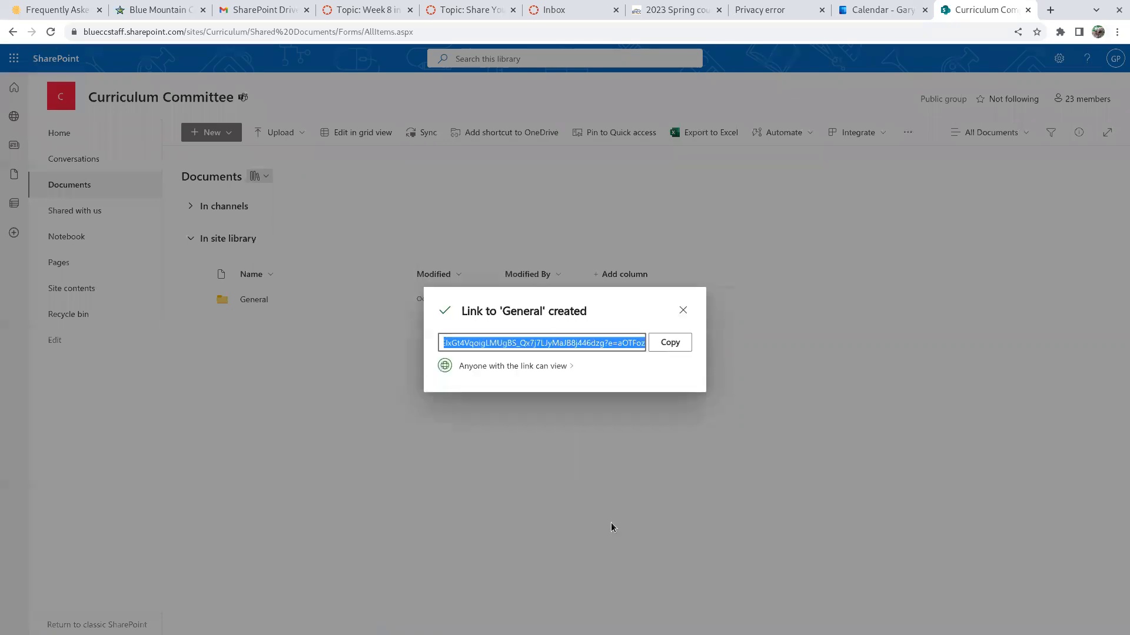
Copy the view-only General folder link to the clipboard.
{"action": "left_click", "coordinate": [668, 342]}
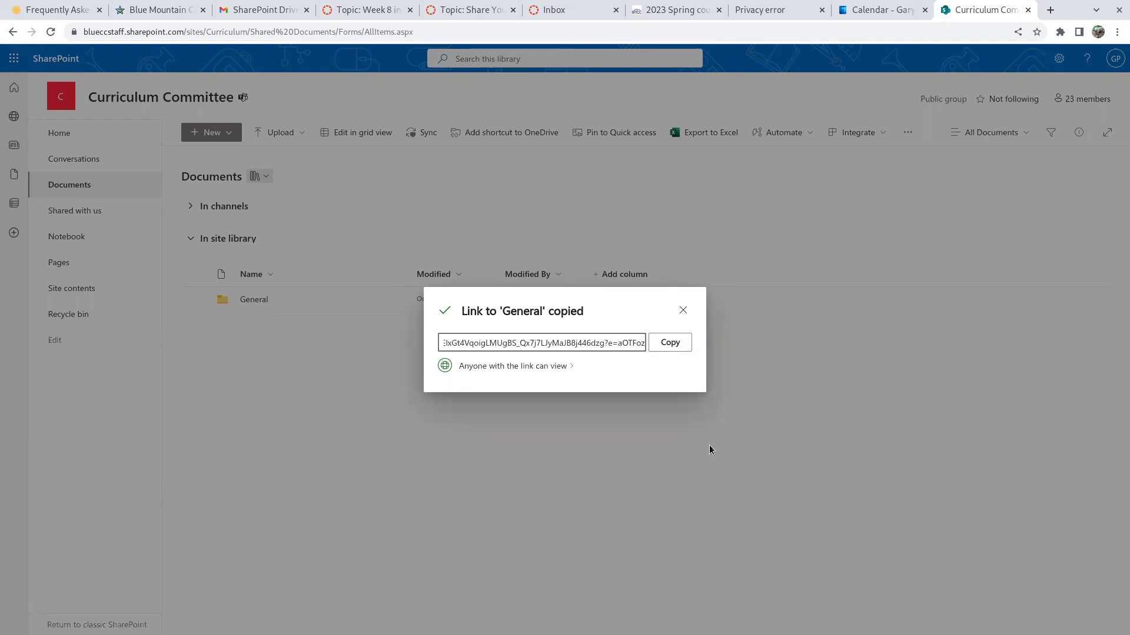
{"action": "mouse_move", "coordinate": [1113, 37]}
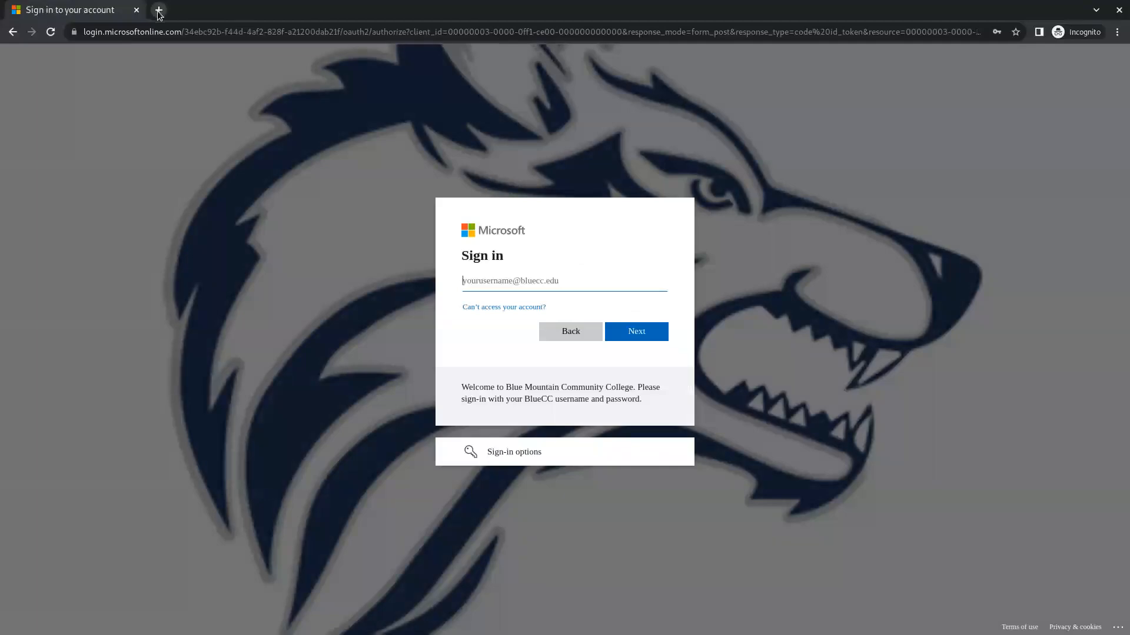
Load the copied General folder link in a new incognito tab.
{"action": "left_click", "coordinate": [158, 9]}
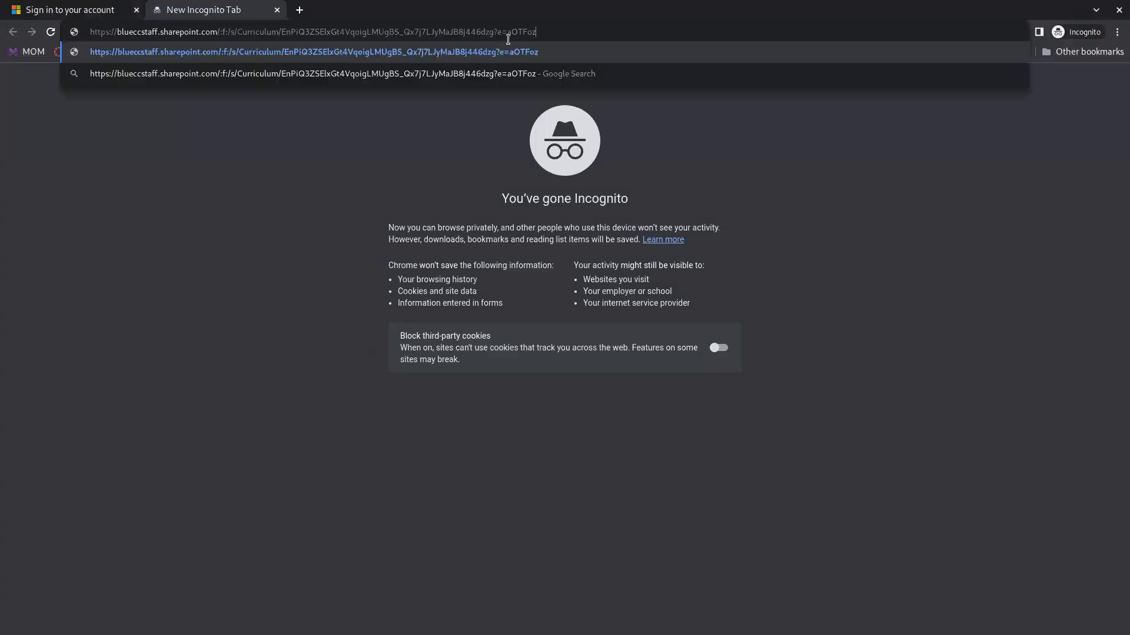
{"action": "key", "text": "Return"}
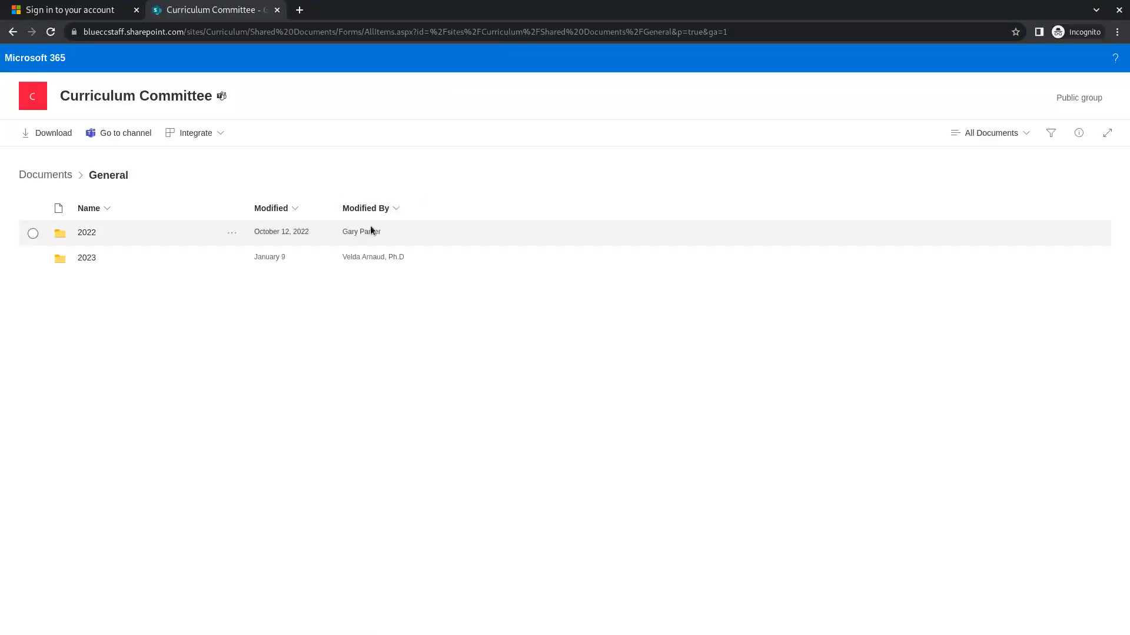
{"action": "mouse_move", "coordinate": [243, 203]}
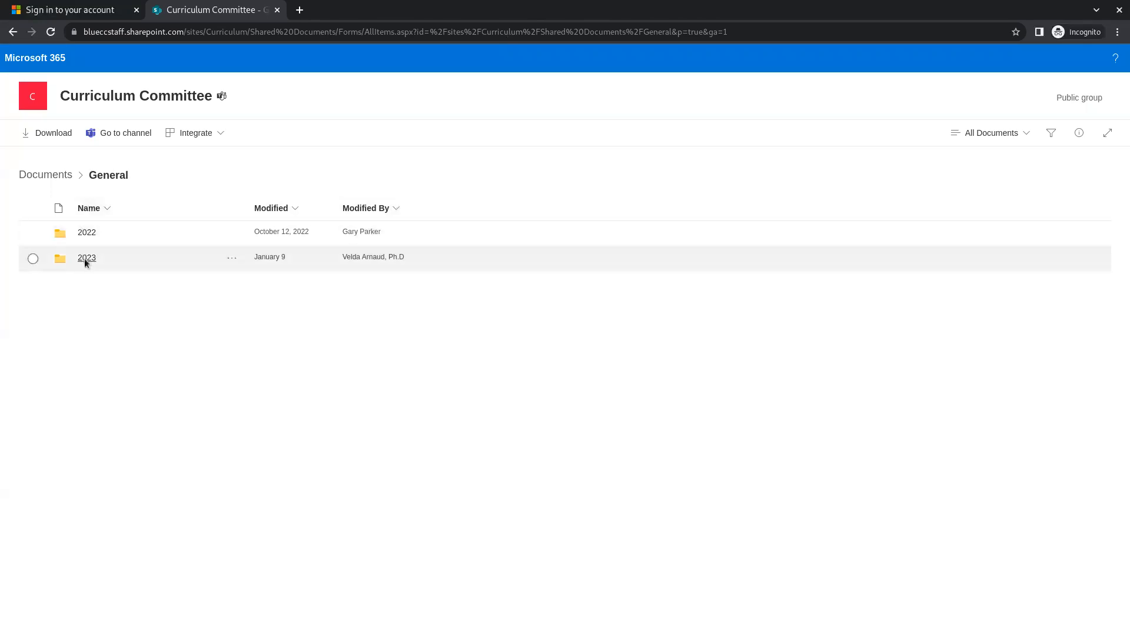
Open the 2023 folder inside General through the shared link.
{"action": "left_click", "coordinate": [86, 257]}
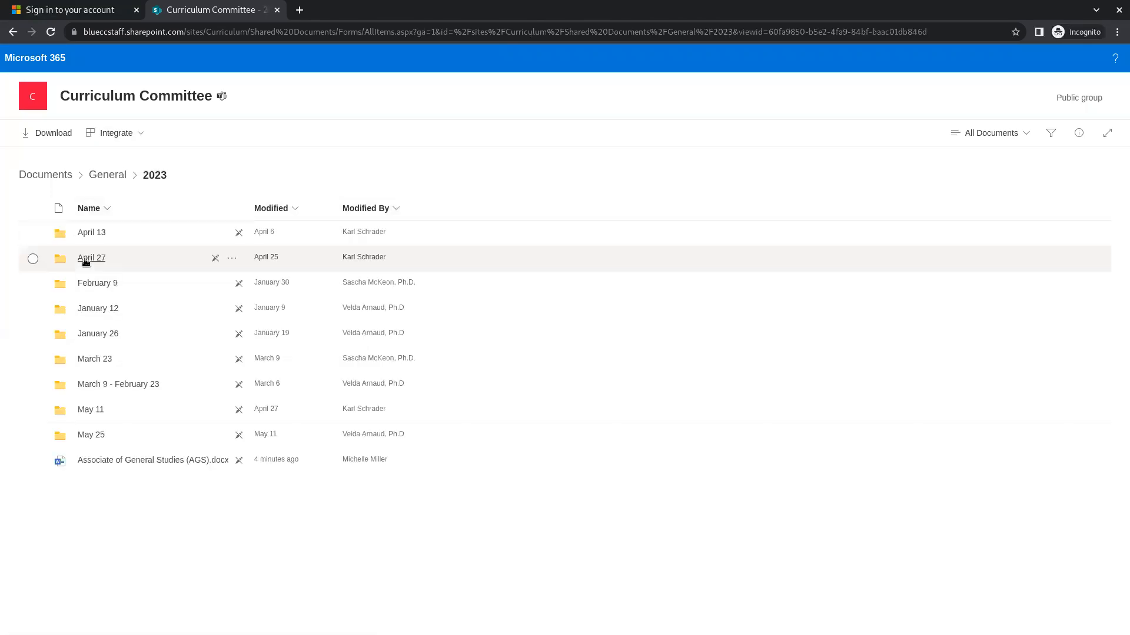
{"action": "mouse_move", "coordinate": [143, 464]}
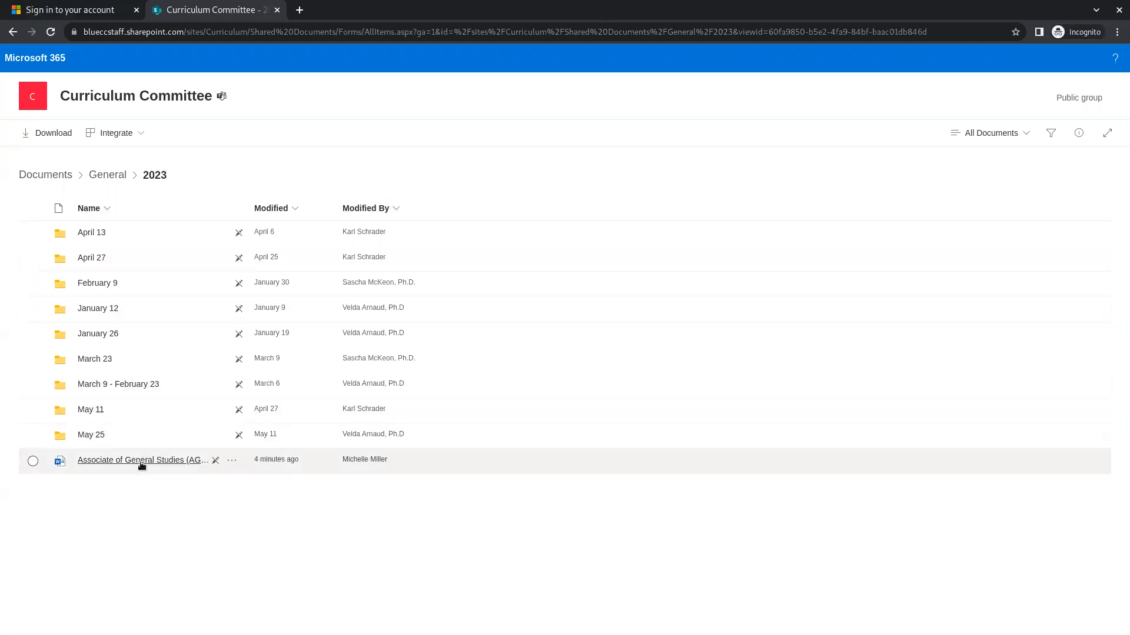
{"action": "mouse_move", "coordinate": [143, 465]}
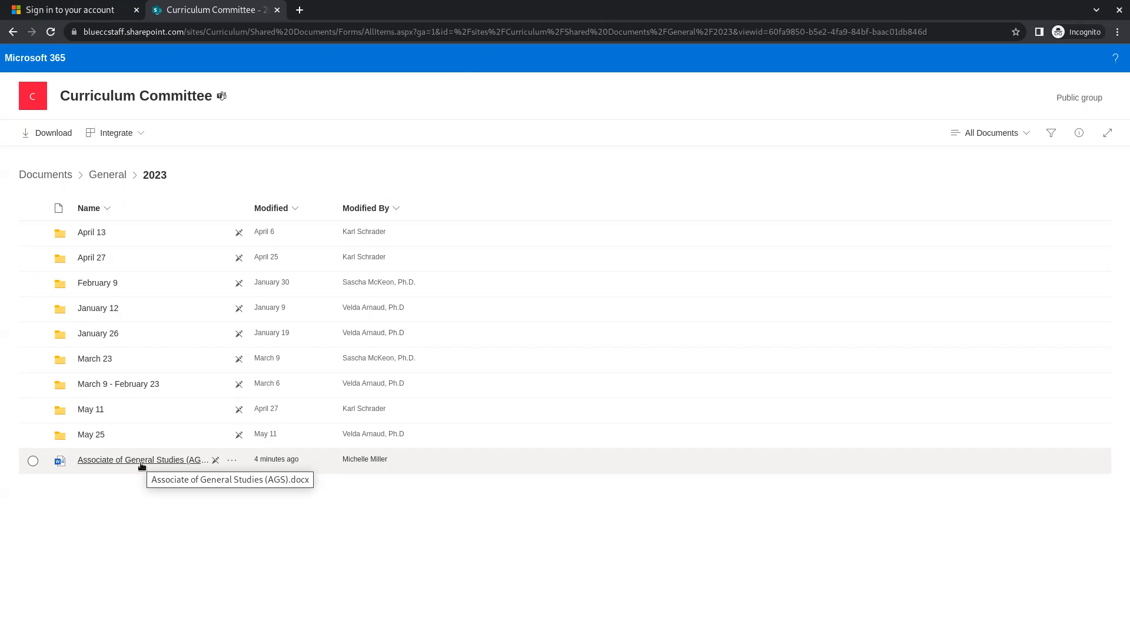
Open the Associate of General Studies (AGS).docx in Word for the web.
{"action": "left_click", "coordinate": [142, 460]}
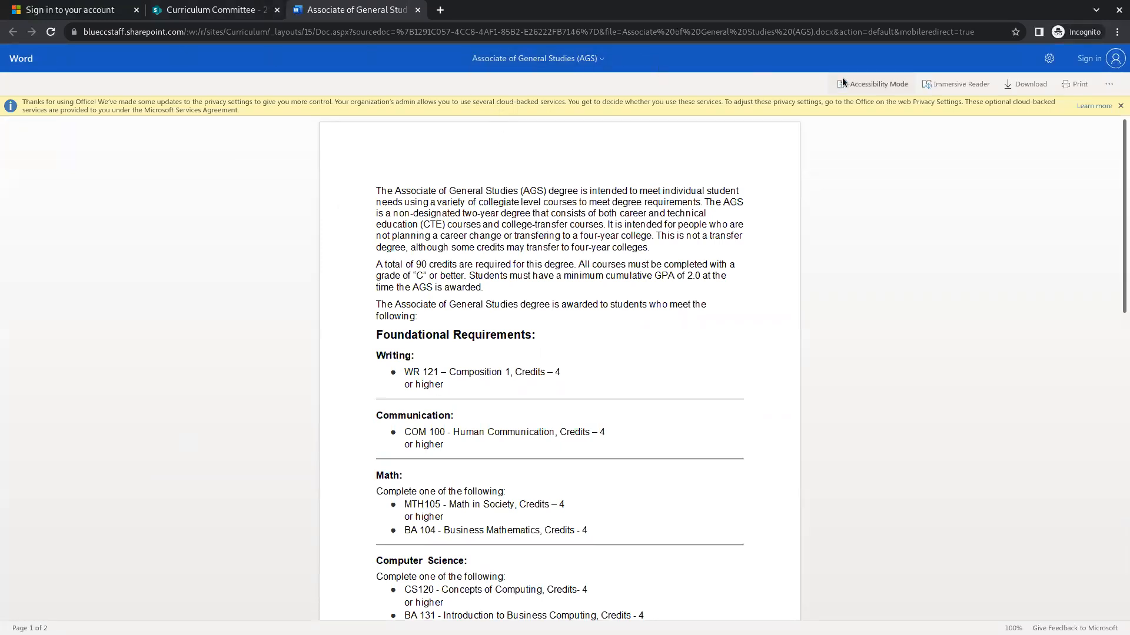
{"action": "mouse_move", "coordinate": [800, 67]}
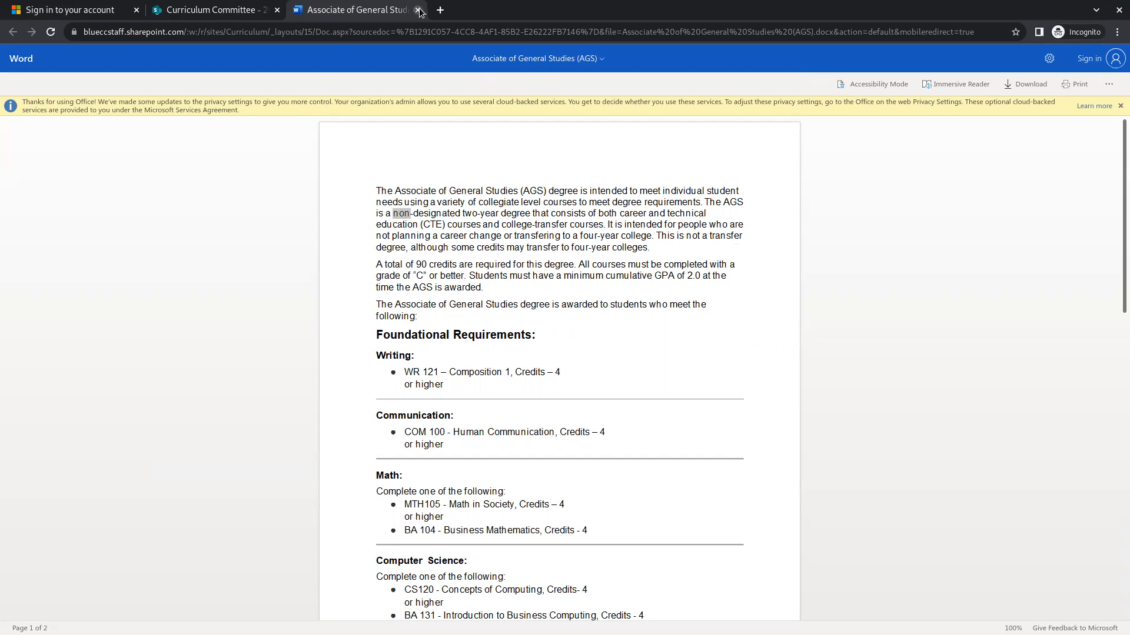
Close the incognito document tab and dismiss the link-copied confirmation.
{"action": "left_click", "coordinate": [419, 9]}
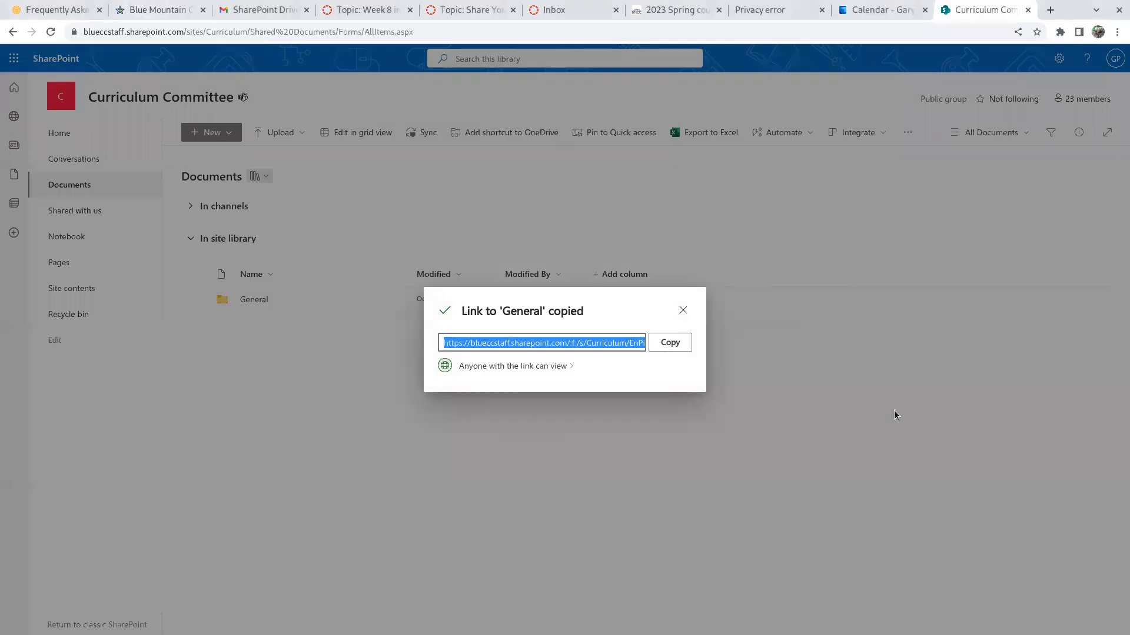
{"action": "left_click", "coordinate": [682, 310]}
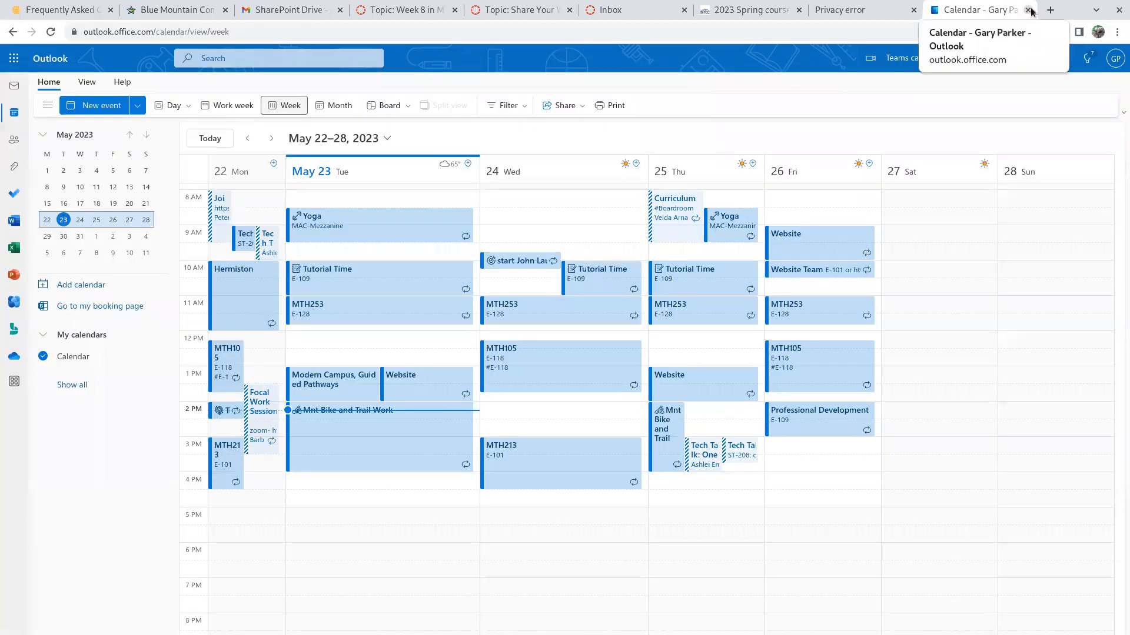
Reach the SharePoint start page via OneDrive's Microsoft 365 app launcher.
{"action": "left_click", "coordinate": [1050, 9]}
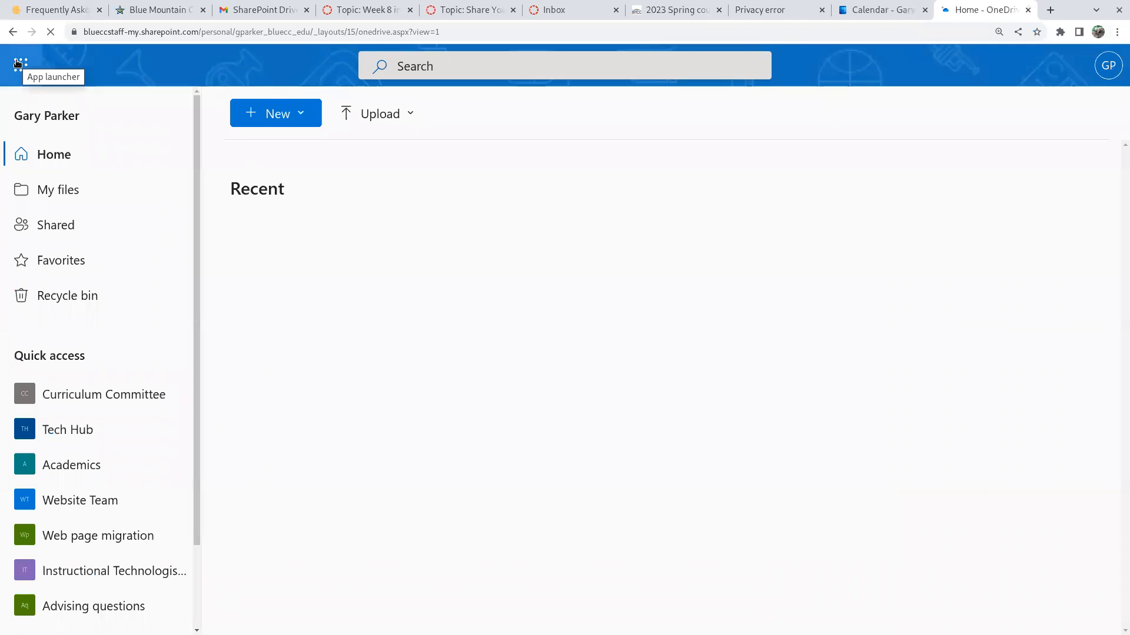
{"action": "left_click", "coordinate": [20, 66]}
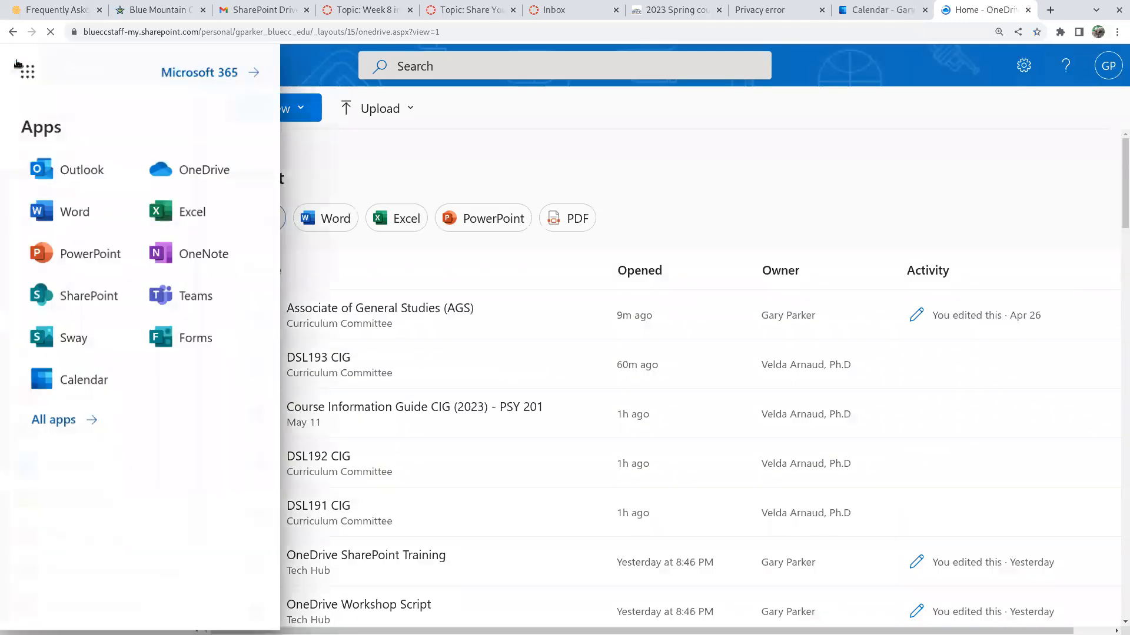
{"action": "left_click", "coordinate": [91, 295]}
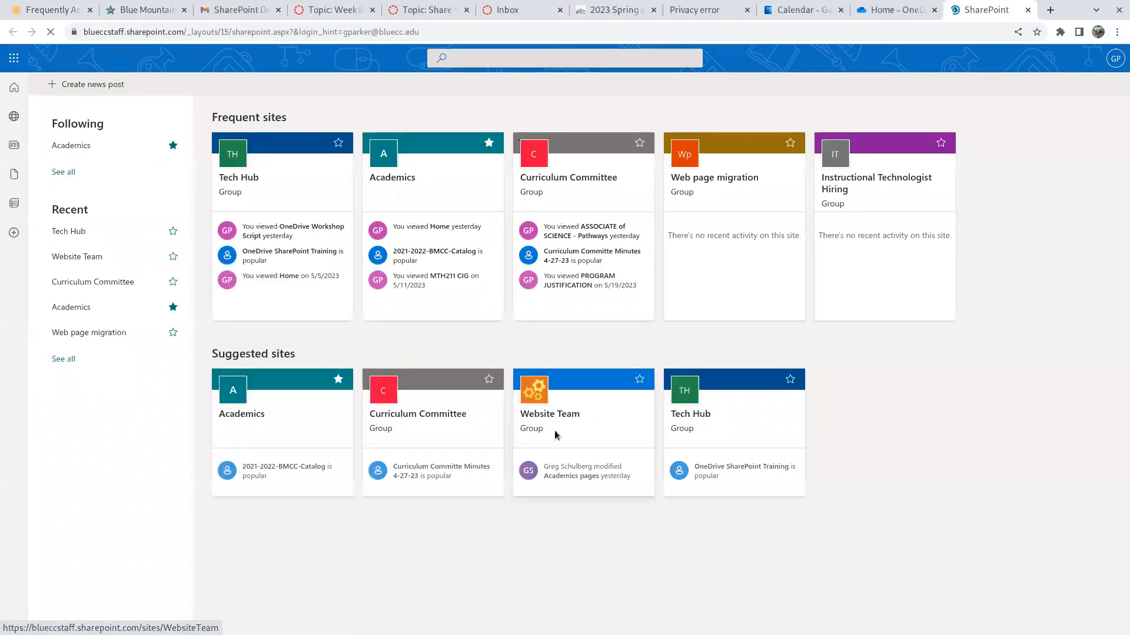
Reopen the Curriculum Committee site and its Documents library listing General.
{"action": "left_click", "coordinate": [567, 178]}
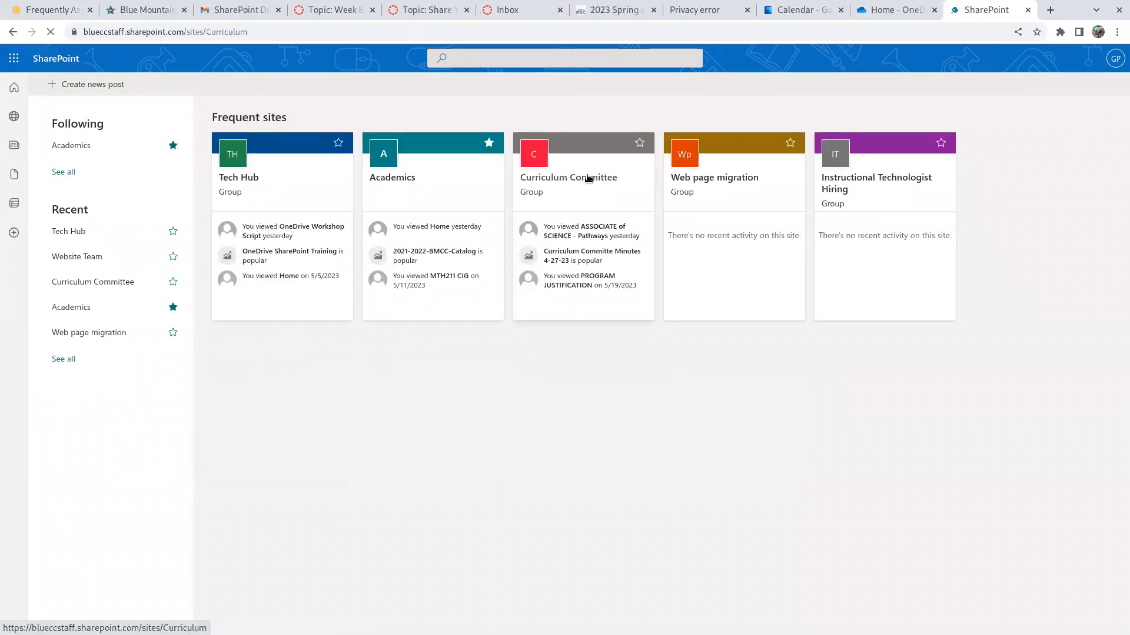
{"action": "left_click", "coordinate": [568, 177]}
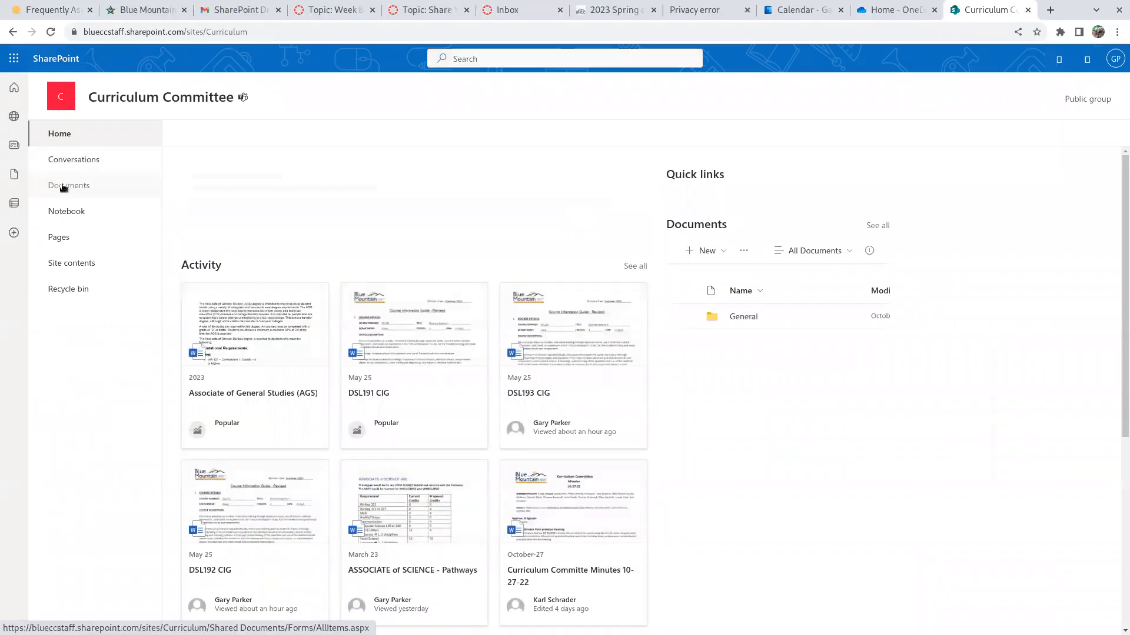
{"action": "left_click", "coordinate": [69, 185]}
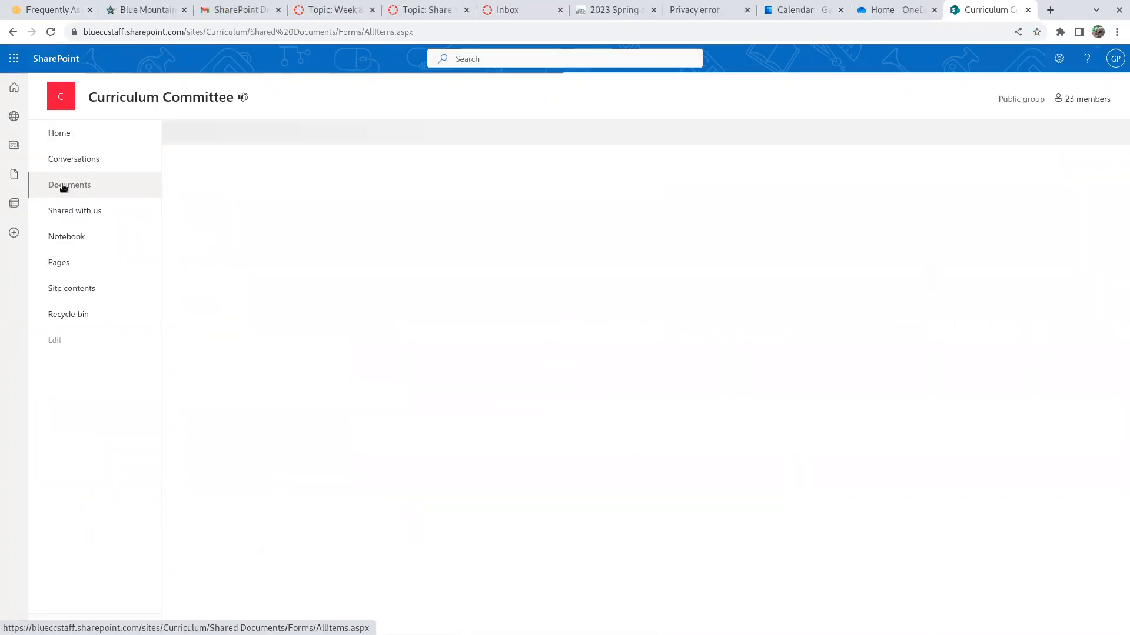
{"action": "left_click", "coordinate": [70, 185]}
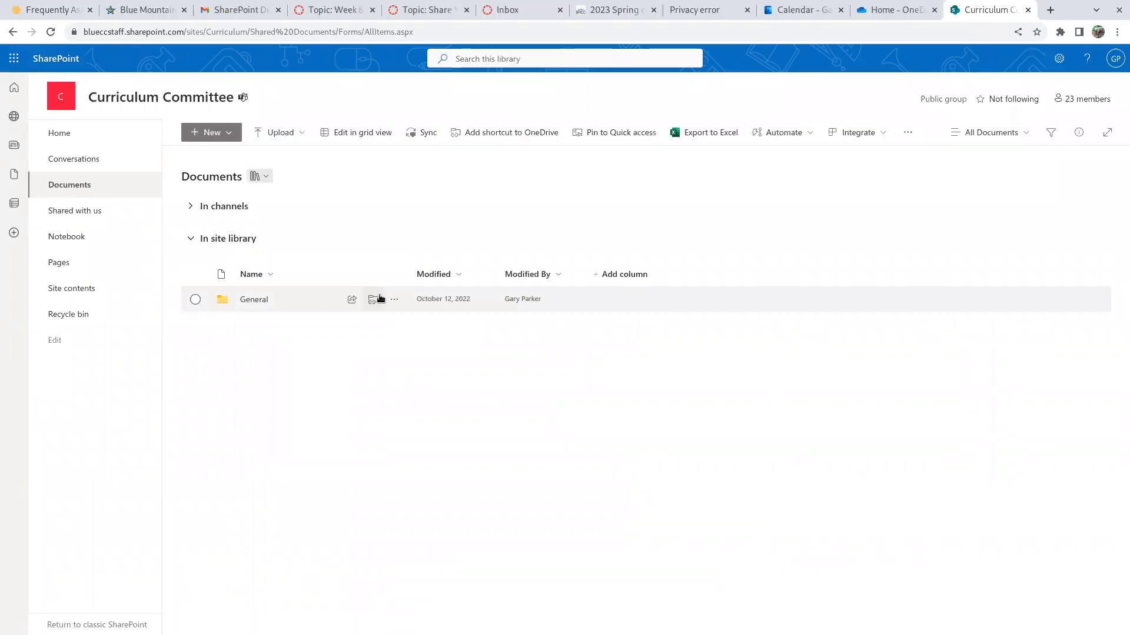
Bring up the General folder's link sharing settings showing college-only access with editing allowed.
{"action": "left_click", "coordinate": [255, 299]}
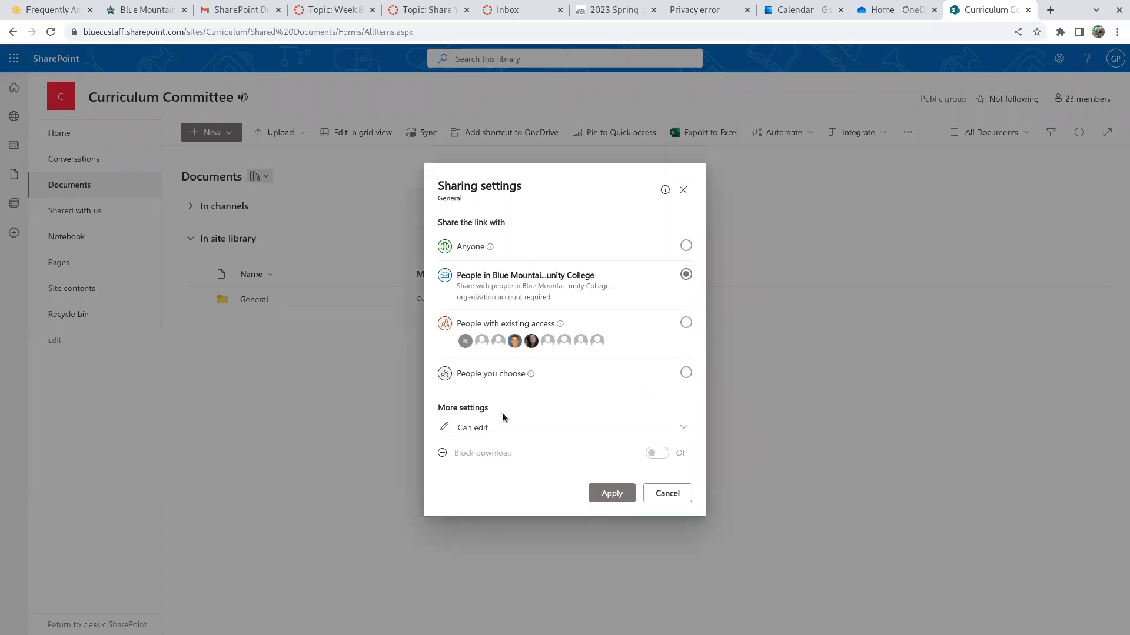
{"action": "mouse_move", "coordinate": [484, 435]}
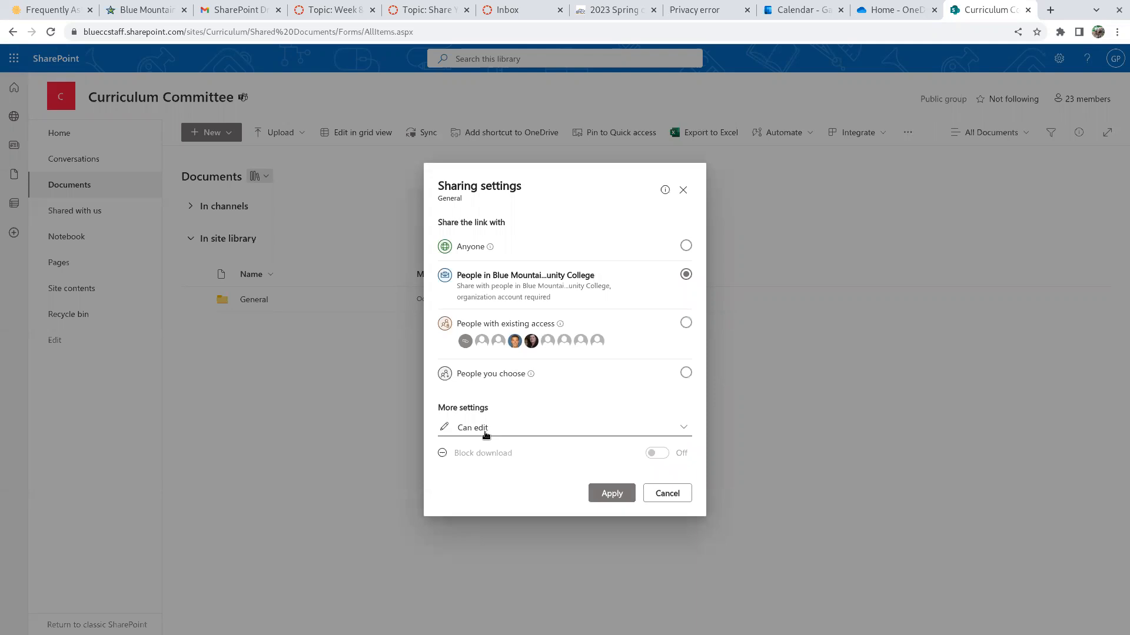